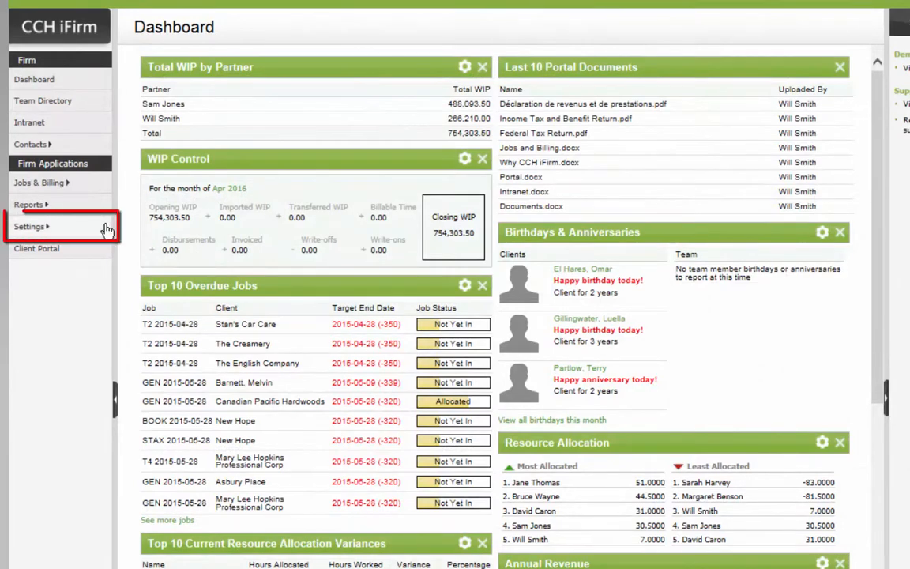
Step: Reach Import Clients via Settings > Installation and review the accepted CSV column list
{"action": "left_click", "coordinate": [28, 227]}
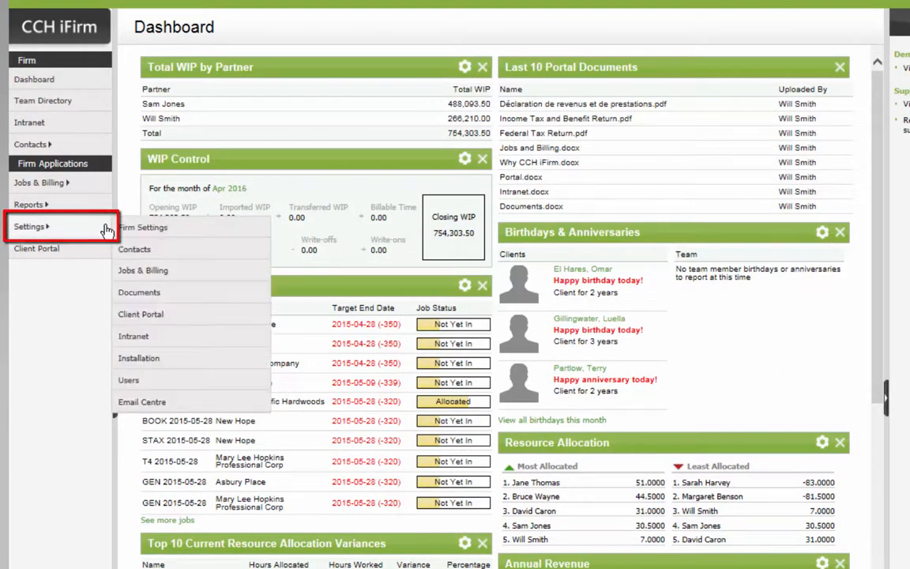
{"action": "mouse_move", "coordinate": [229, 357]}
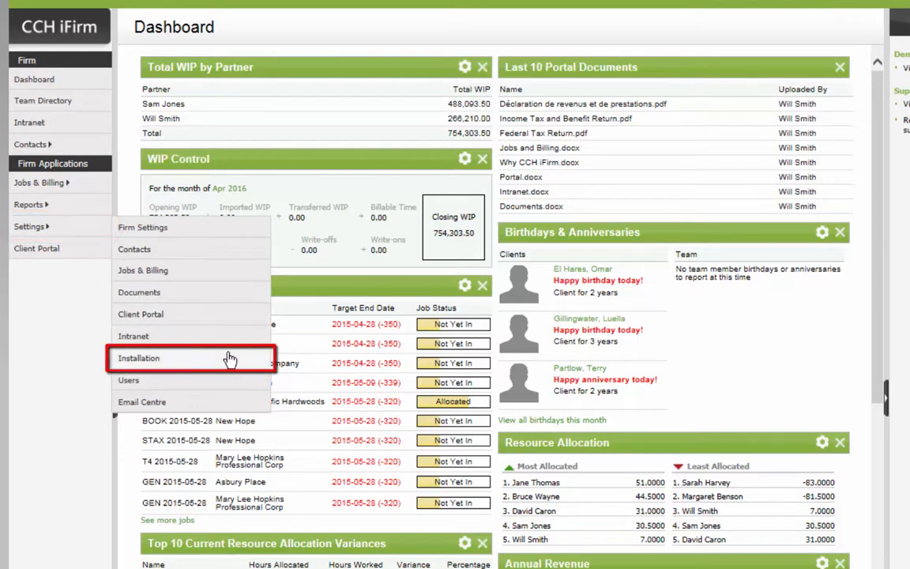
{"action": "left_click", "coordinate": [139, 357]}
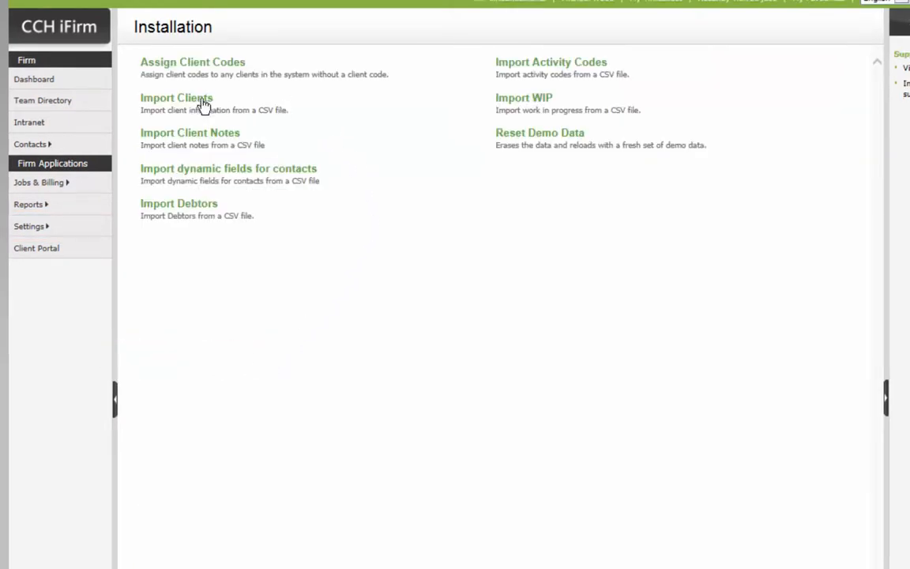
{"action": "left_click", "coordinate": [177, 98]}
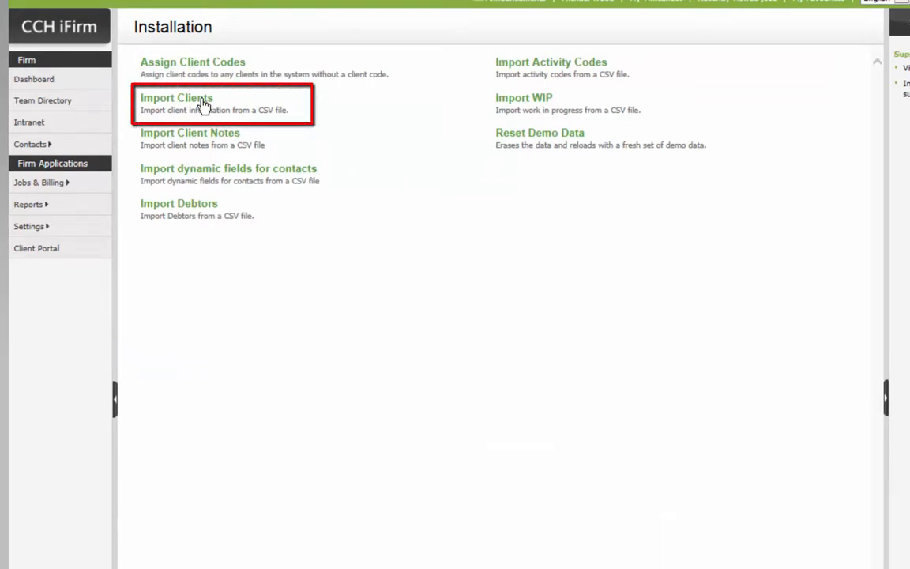
{"action": "left_click", "coordinate": [177, 98]}
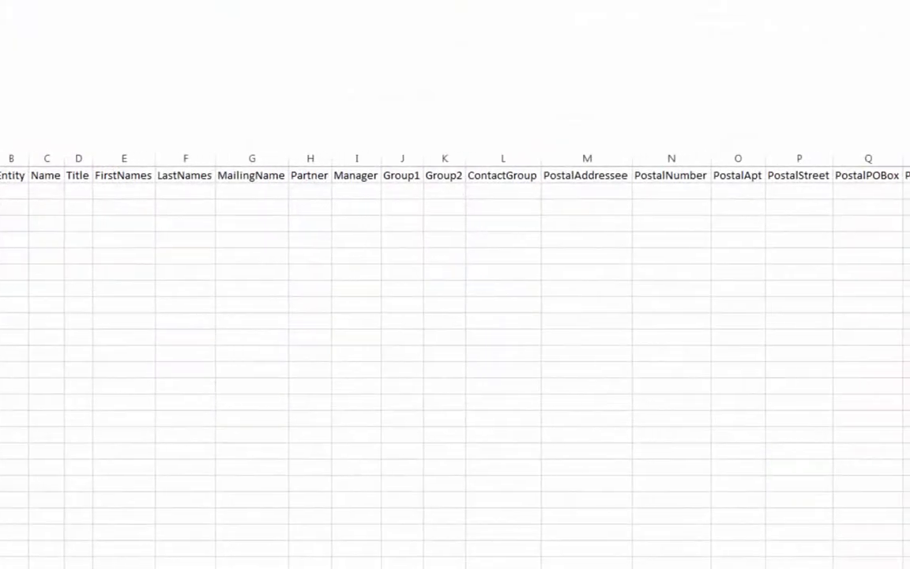
{"action": "scroll", "scroll_direction": "right", "scroll_amount": 3}
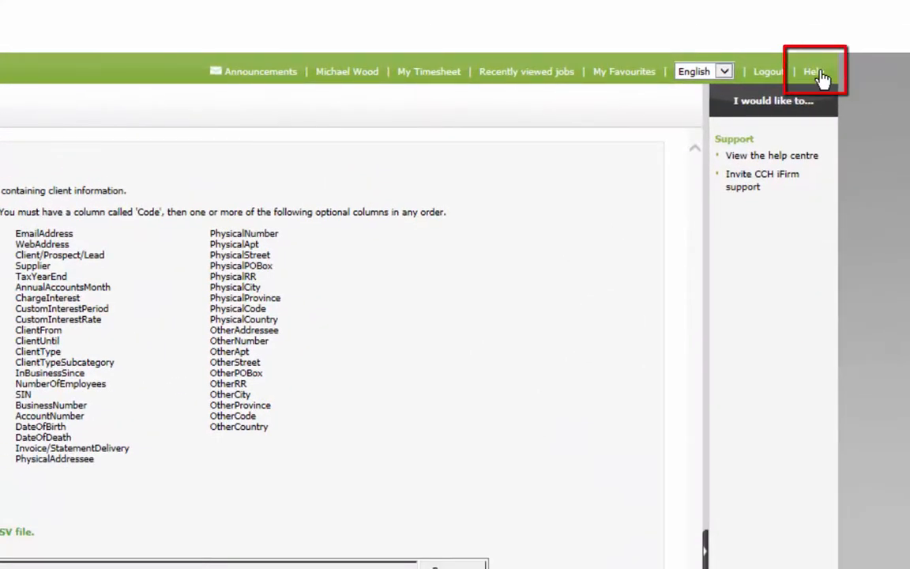
Step: Bring up the Help options from the top bar
{"action": "left_click", "coordinate": [813, 71]}
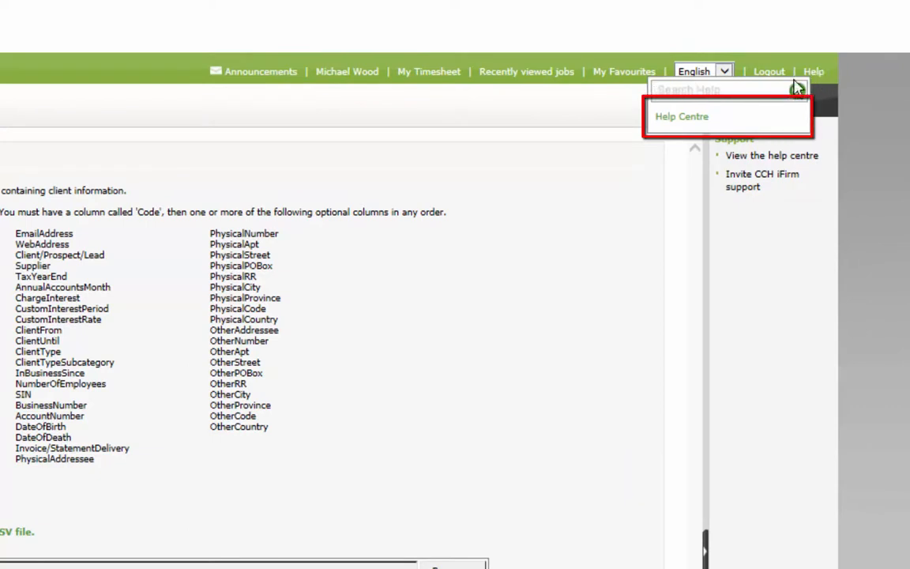
{"action": "mouse_move", "coordinate": [708, 126]}
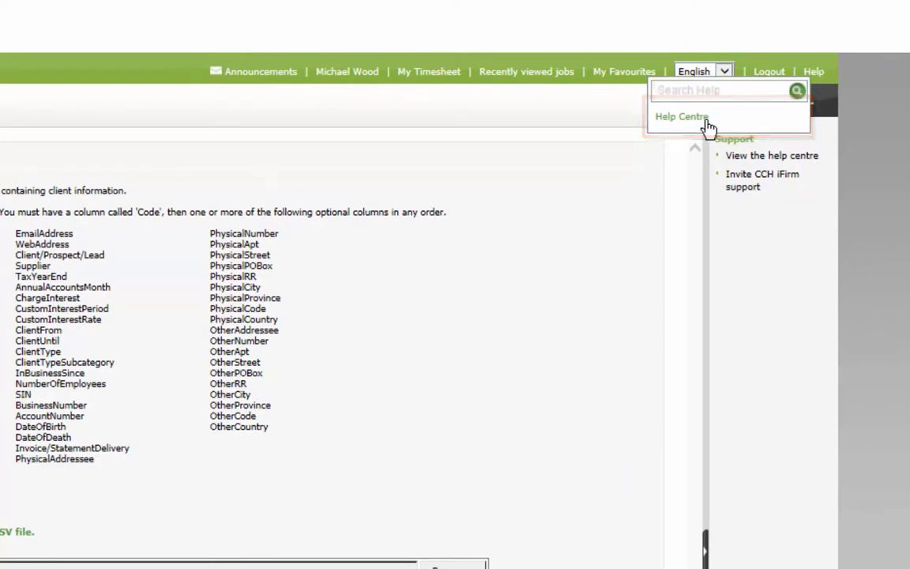
Step: From the Help Centre article 'Import contacts from another system', download the example .csv file
{"action": "left_click", "coordinate": [679, 117]}
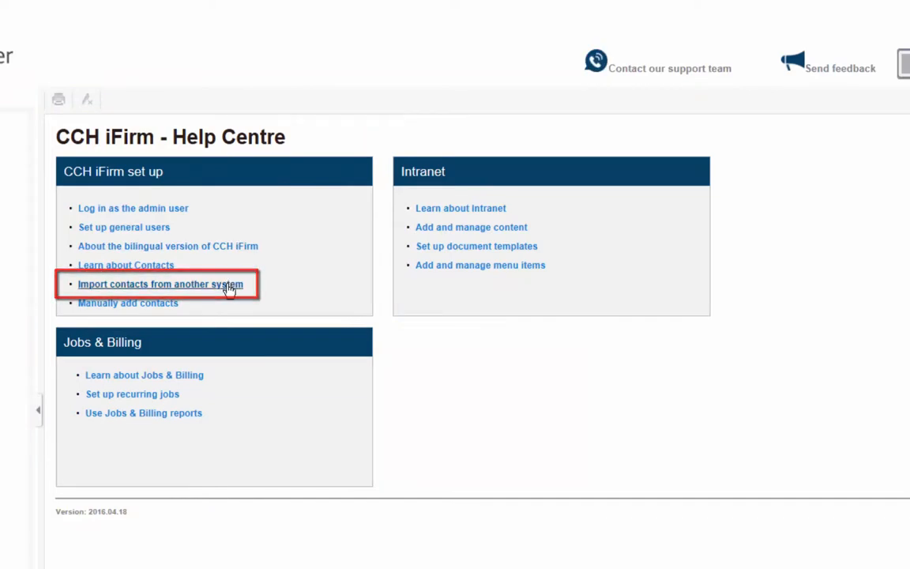
{"action": "left_click", "coordinate": [161, 285]}
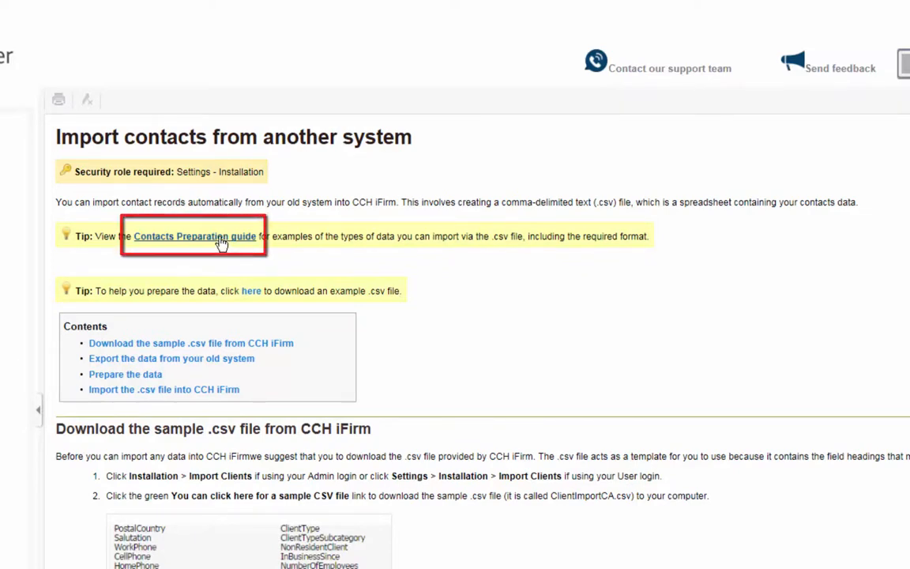
{"action": "left_click", "coordinate": [192, 235]}
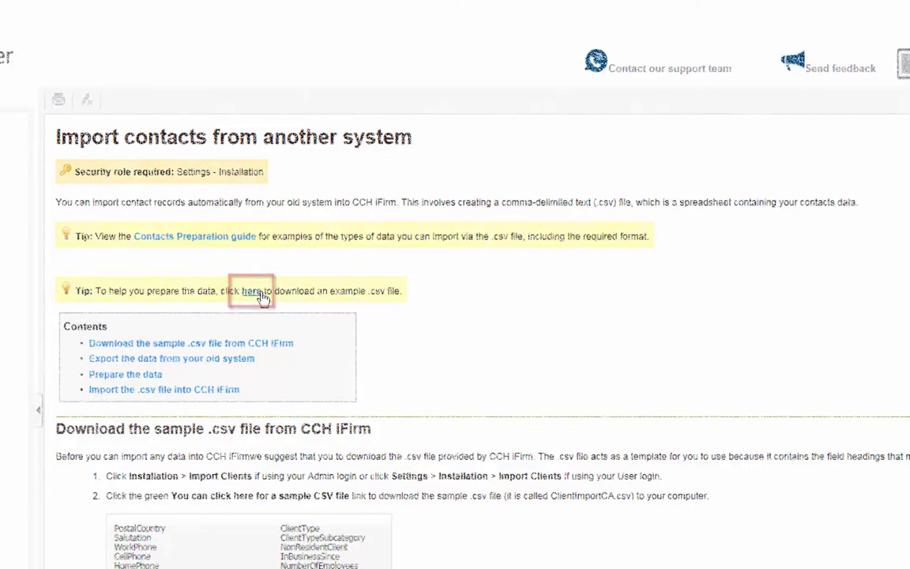
{"action": "left_click", "coordinate": [251, 291]}
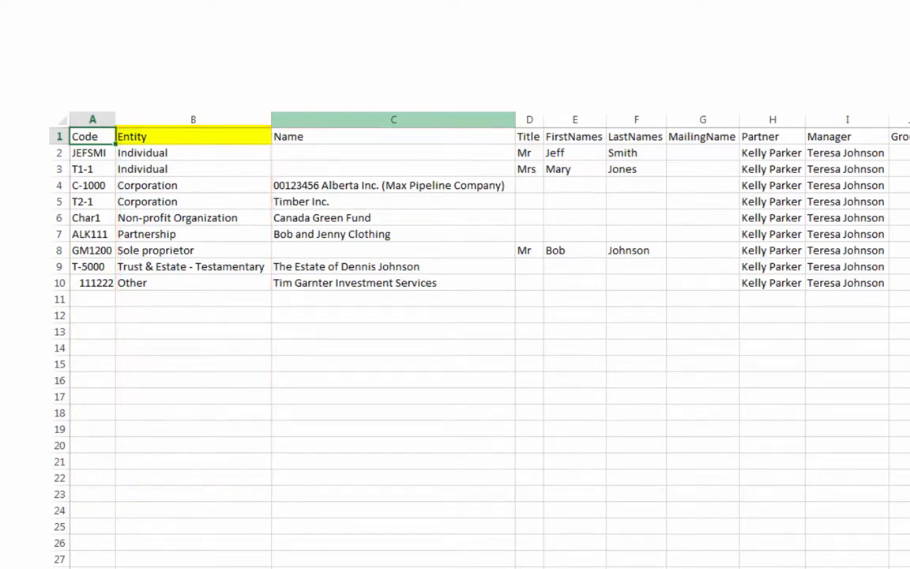
Step: Examine the Entity and name cells of the individual and corporation sample rows
{"action": "left_click", "coordinate": [193, 167]}
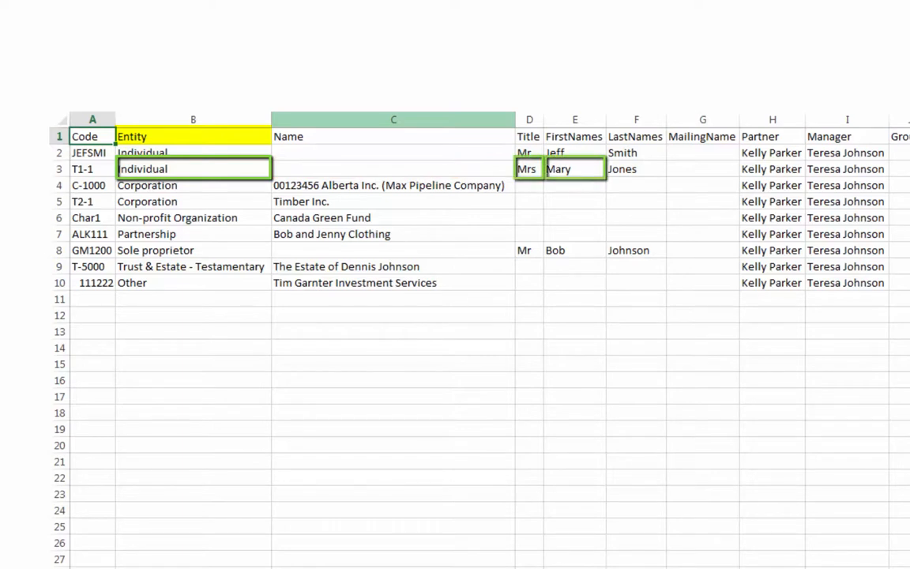
{"action": "left_click", "coordinate": [635, 168]}
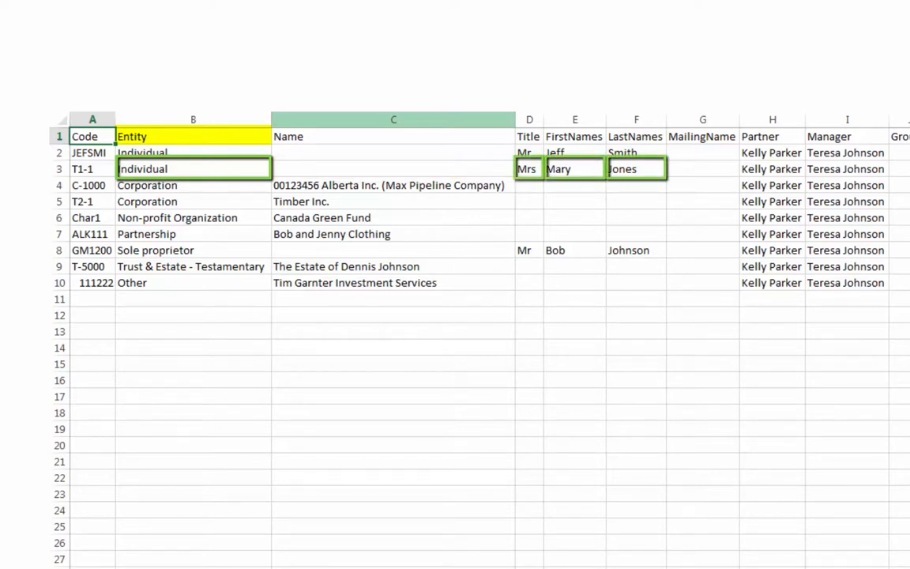
{"action": "left_click", "coordinate": [192, 185]}
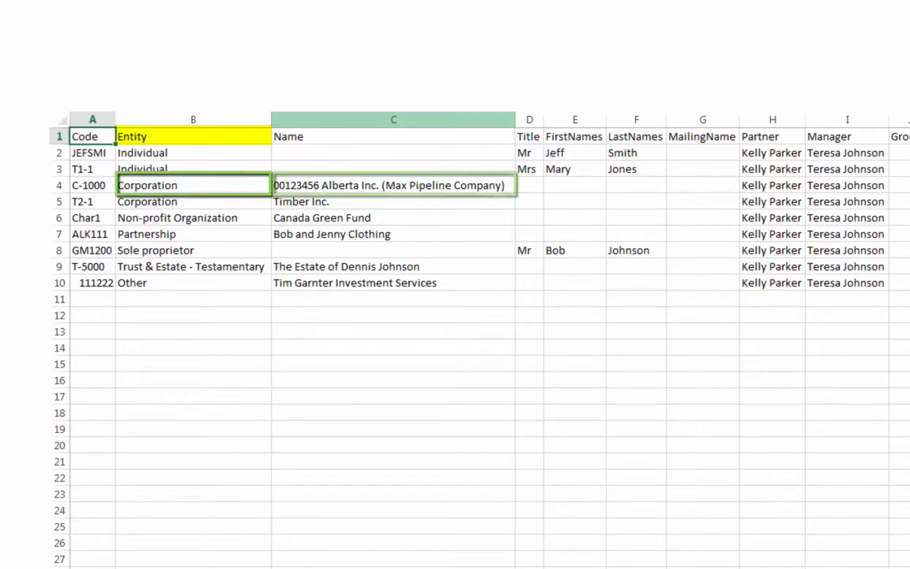
{"action": "left_click", "coordinate": [527, 184]}
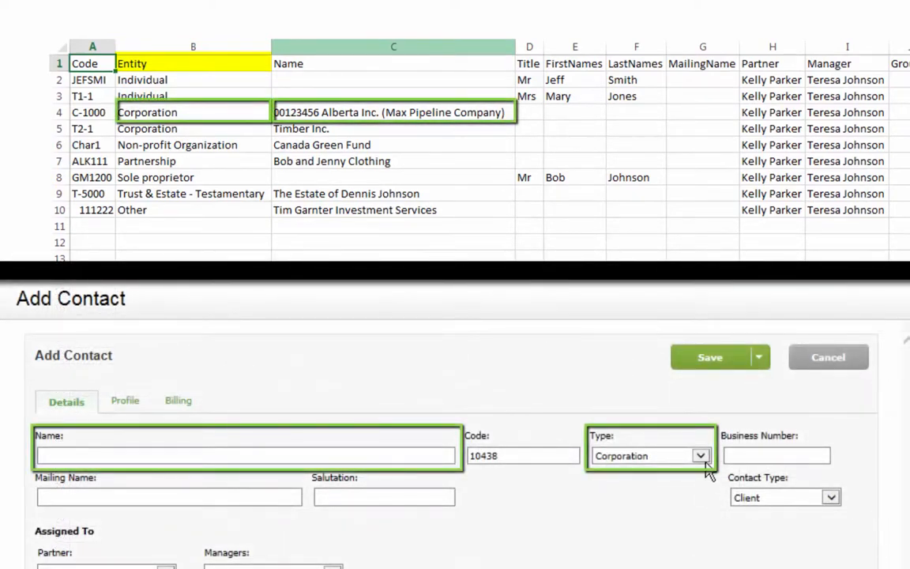
Step: Set the Add Contact type to Individual, then Sole proprietor, comparing against Entity values
{"action": "left_click", "coordinate": [651, 455]}
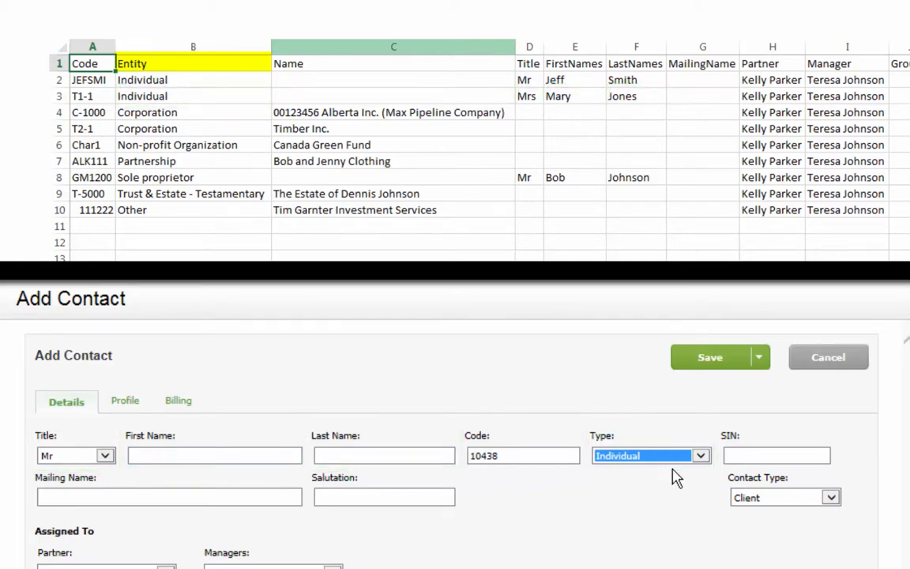
{"action": "left_click", "coordinate": [698, 454]}
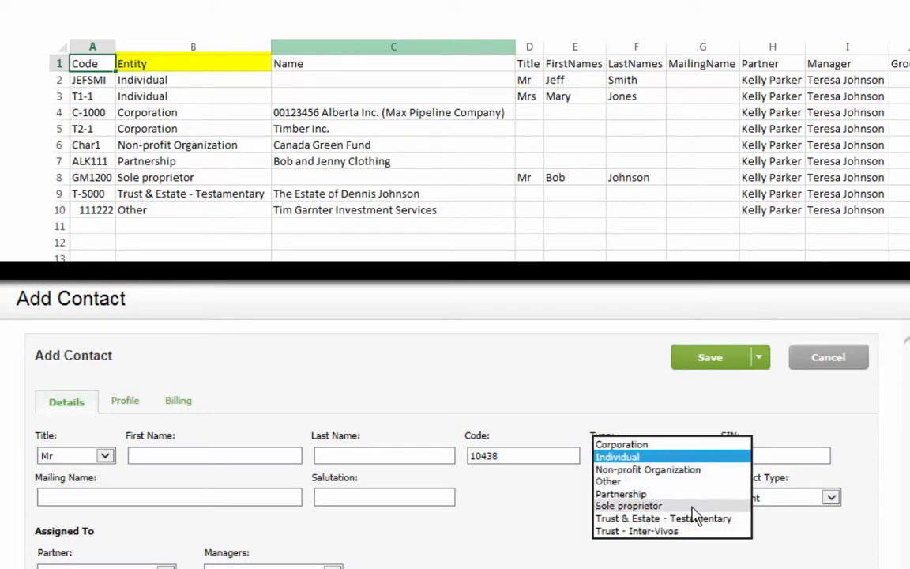
{"action": "left_click", "coordinate": [628, 505]}
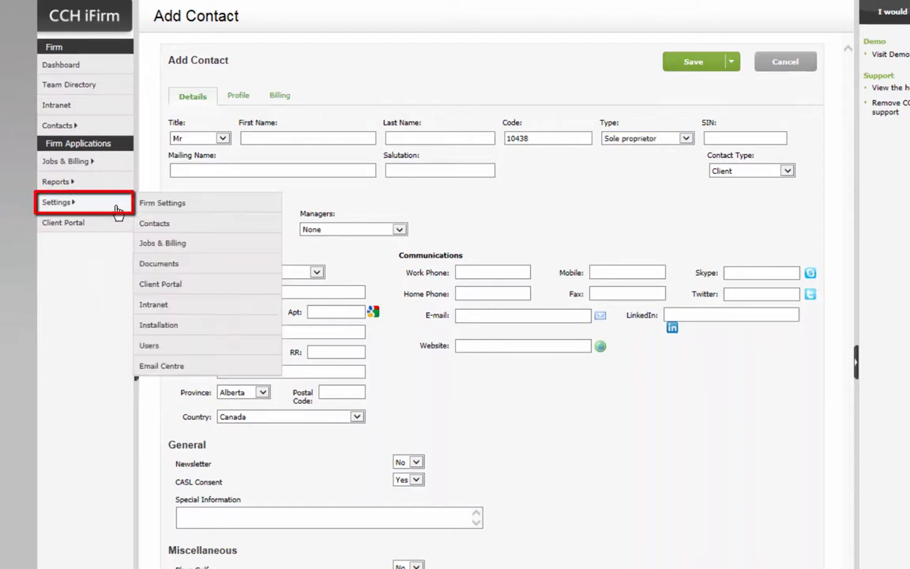
{"action": "mouse_move", "coordinate": [240, 229]}
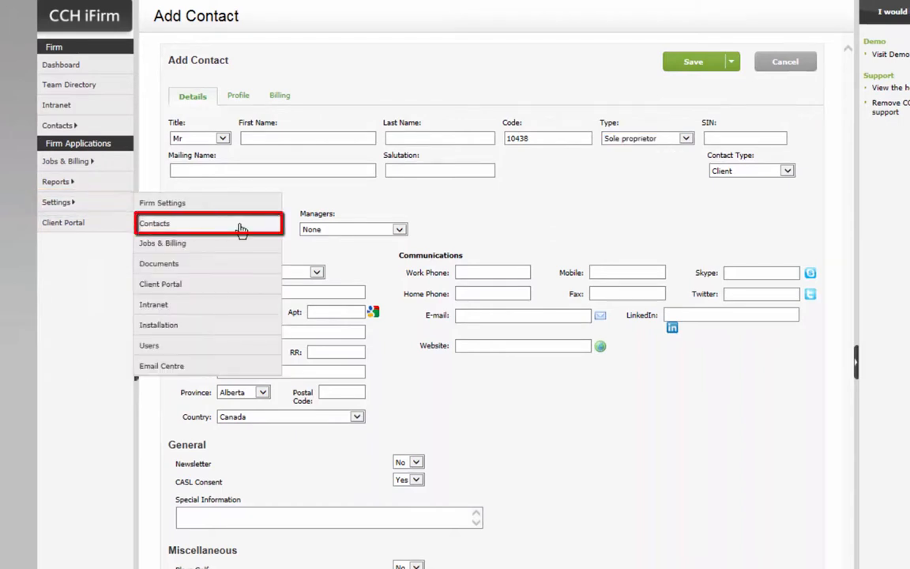
Step: Reach the Entities description options under Settings > Contacts
{"action": "left_click", "coordinate": [155, 222]}
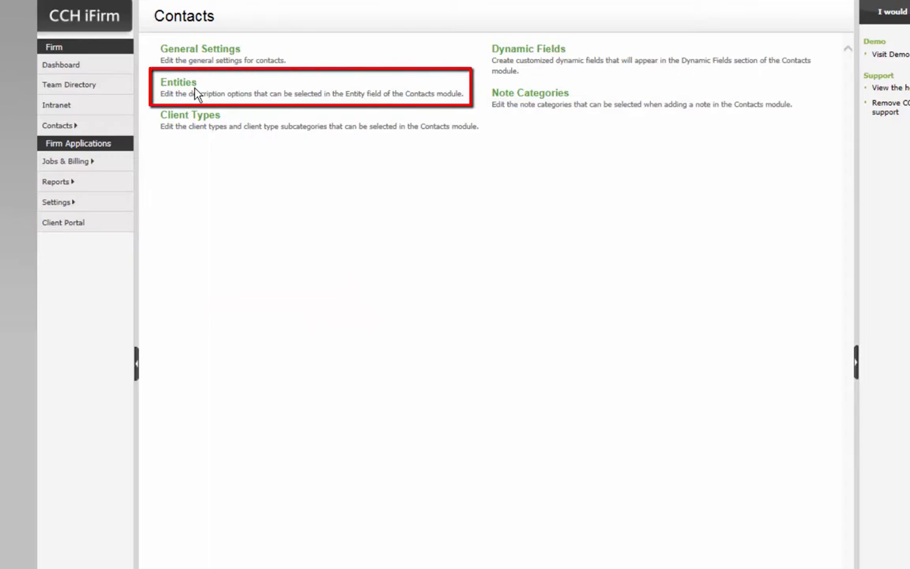
{"action": "left_click", "coordinate": [177, 82]}
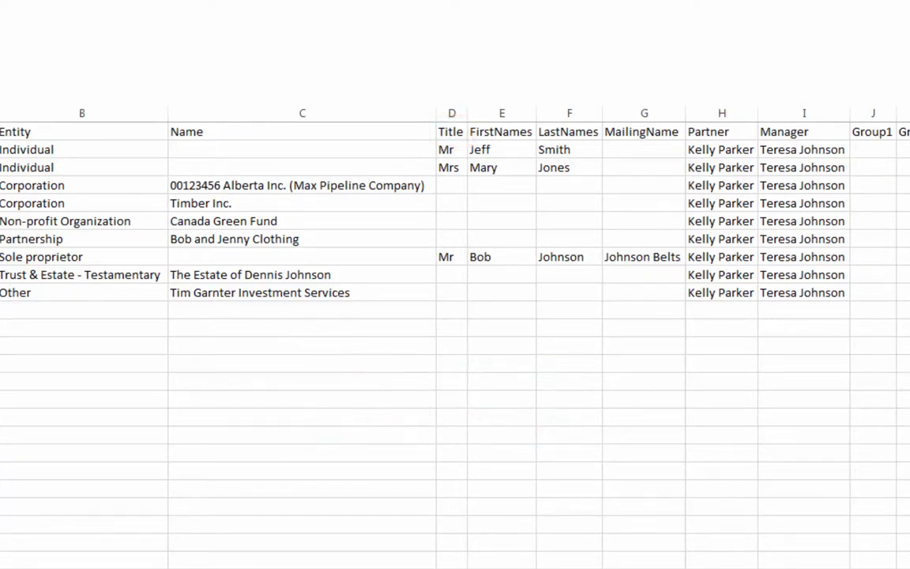
{"action": "left_click", "coordinate": [641, 131]}
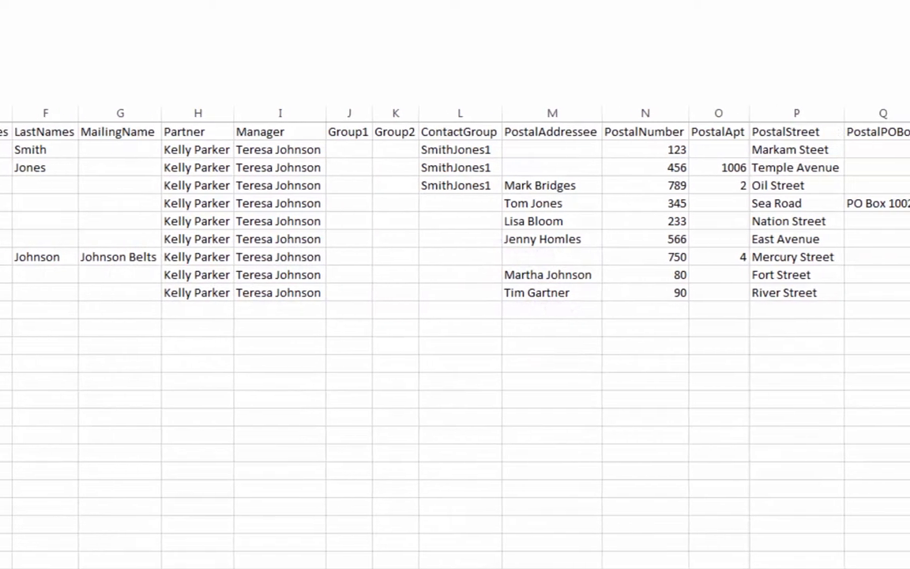
{"action": "left_click", "coordinate": [452, 131]}
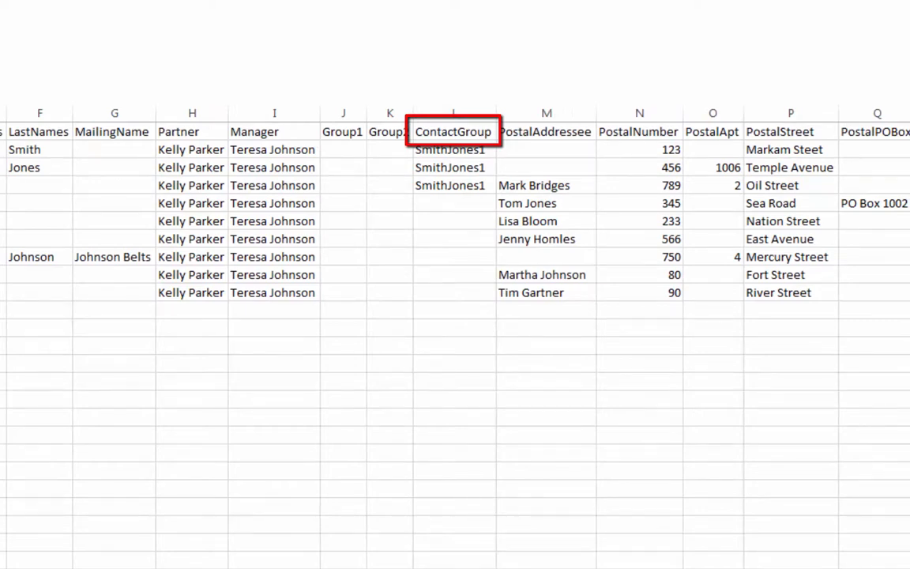
{"action": "scroll", "scroll_direction": "right", "scroll_amount": 3}
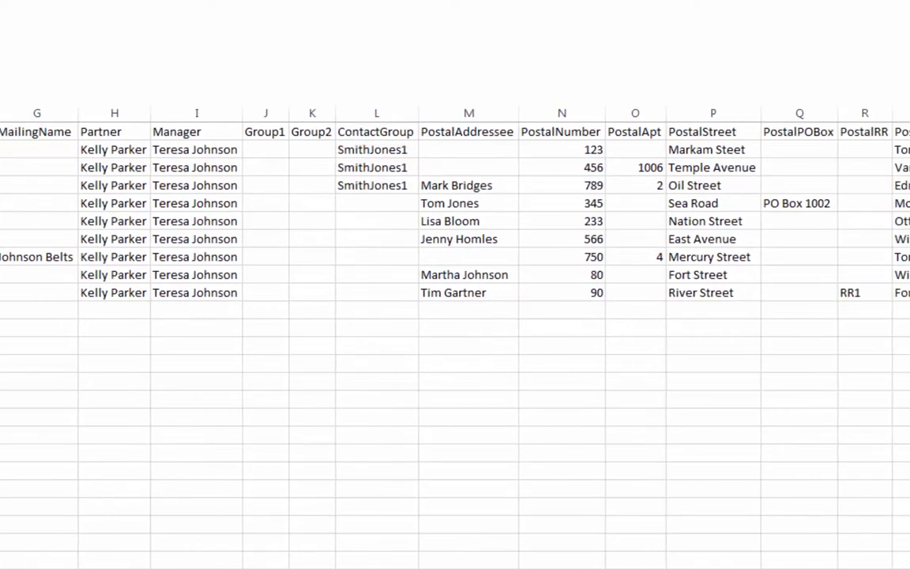
{"action": "left_click", "coordinate": [453, 131]}
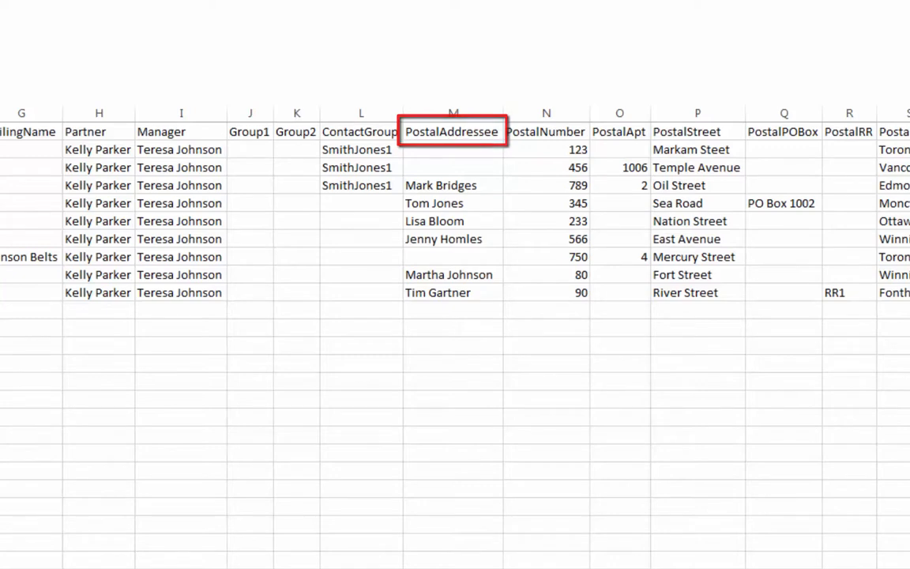
{"action": "scroll", "scroll_direction": "right", "scroll_amount": 3}
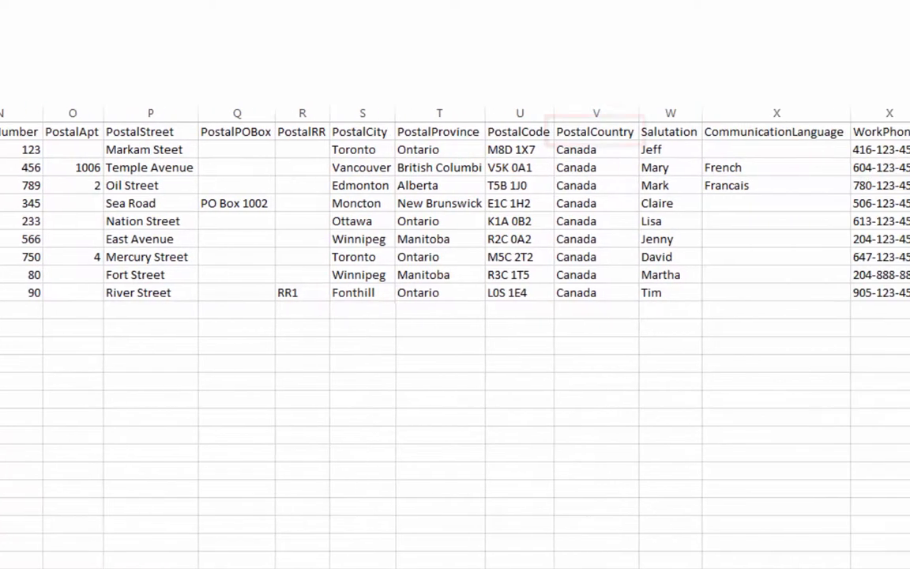
{"action": "left_click", "coordinate": [593, 131]}
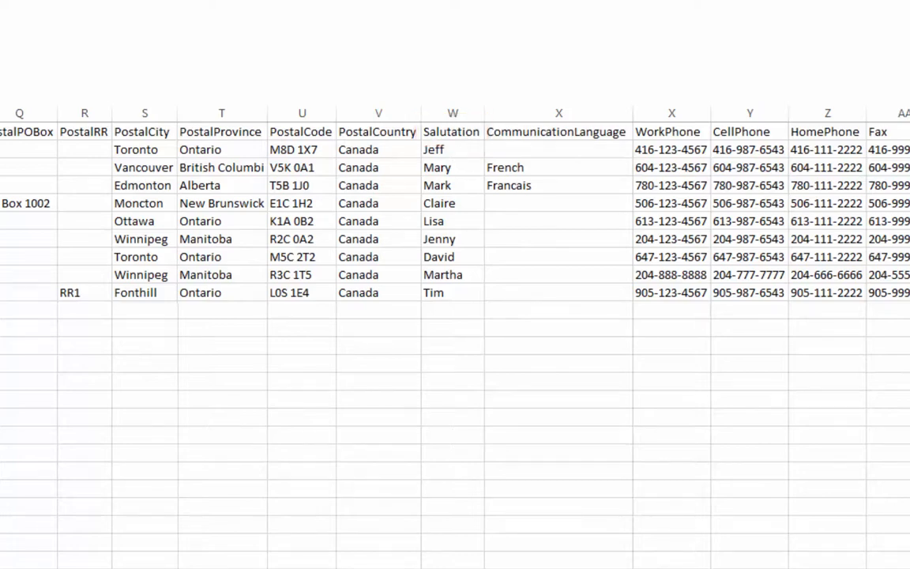
{"action": "left_click", "coordinate": [556, 132]}
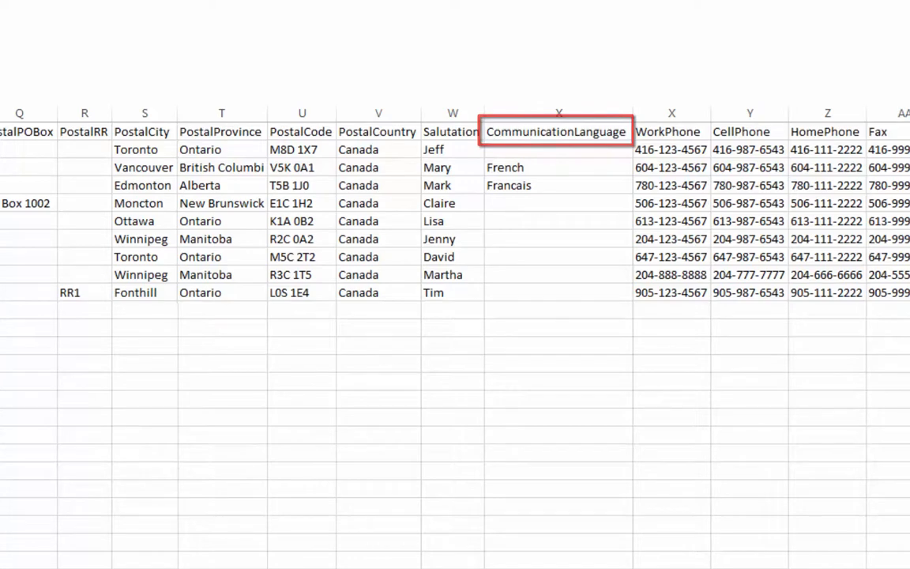
{"action": "scroll", "scroll_direction": "right", "scroll_amount": 3}
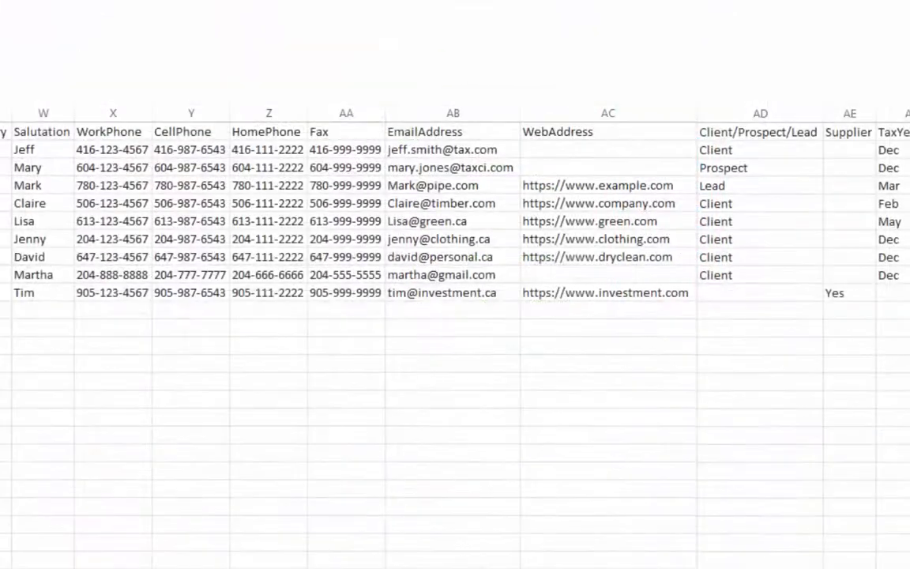
{"action": "left_click", "coordinate": [452, 131]}
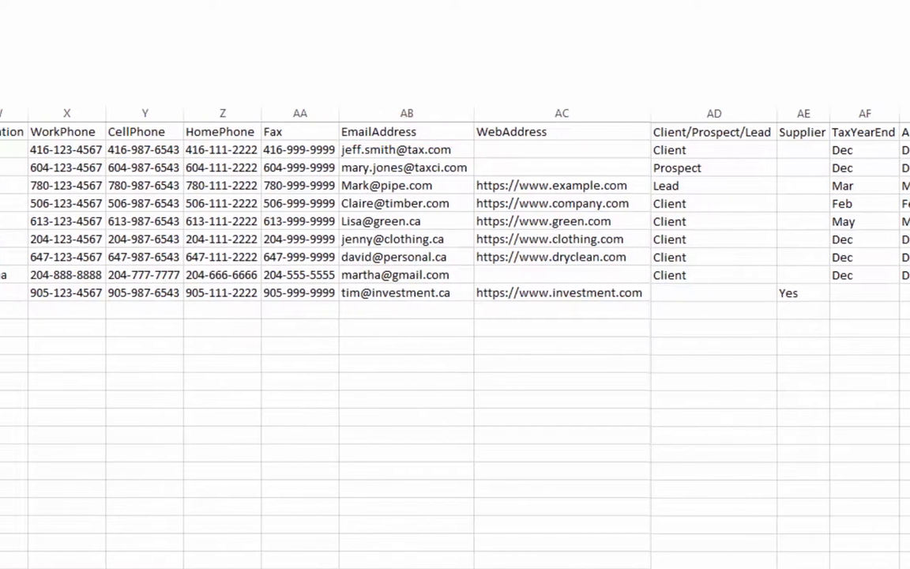
{"action": "scroll", "scroll_direction": "right", "scroll_amount": 3}
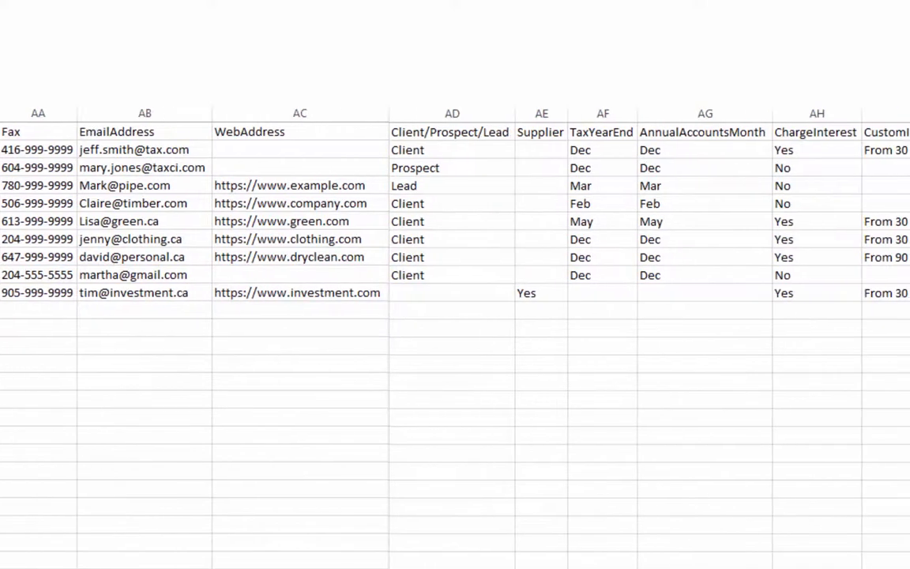
{"action": "left_click", "coordinate": [452, 131]}
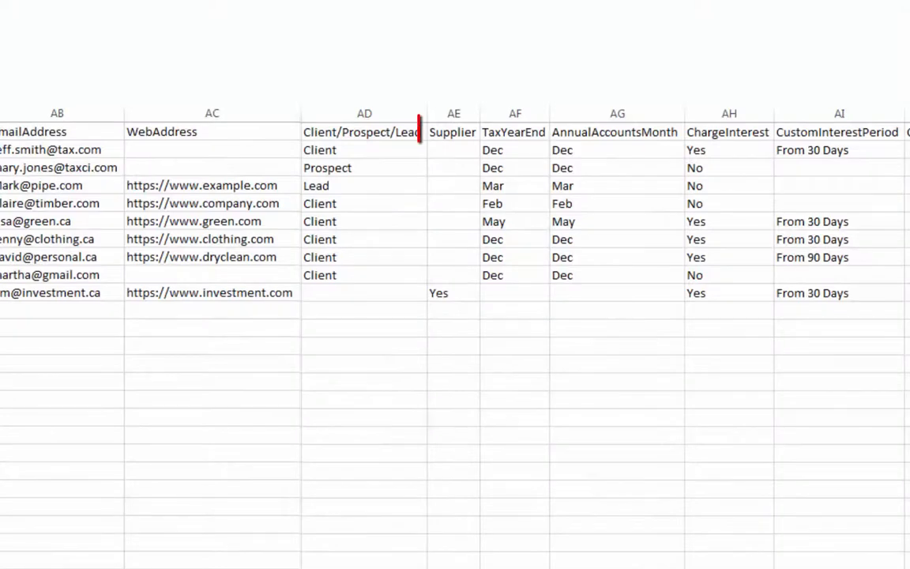
{"action": "left_click", "coordinate": [451, 133]}
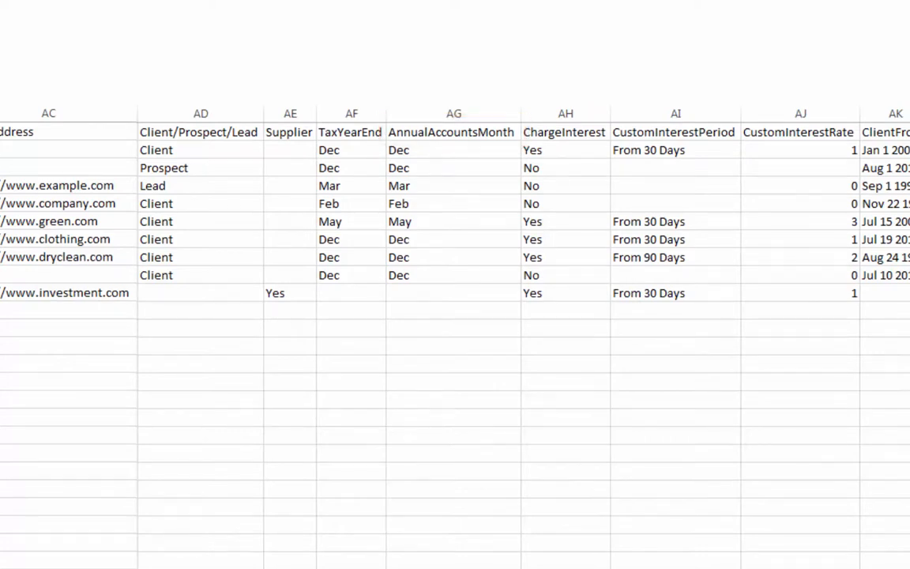
{"action": "scroll", "scroll_direction": "right", "scroll_amount": 3}
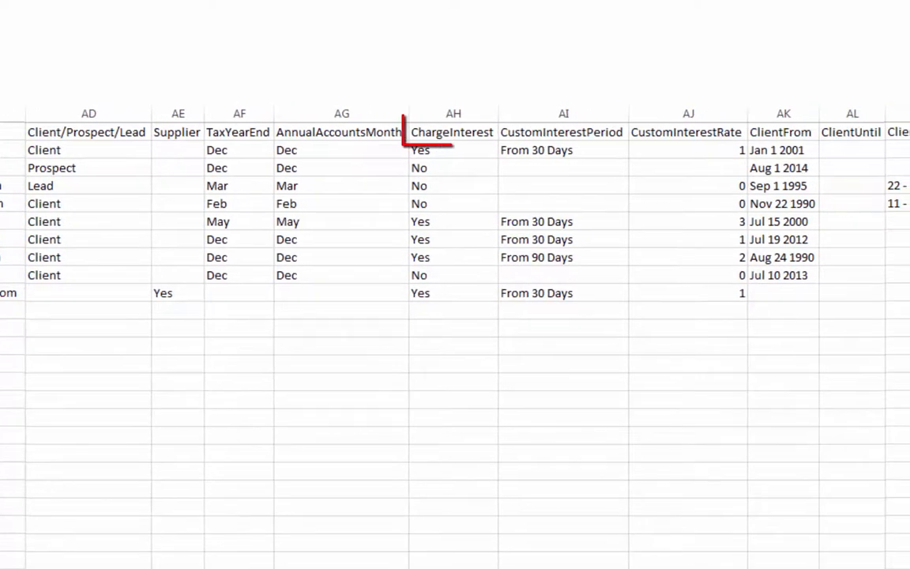
{"action": "left_click", "coordinate": [452, 133]}
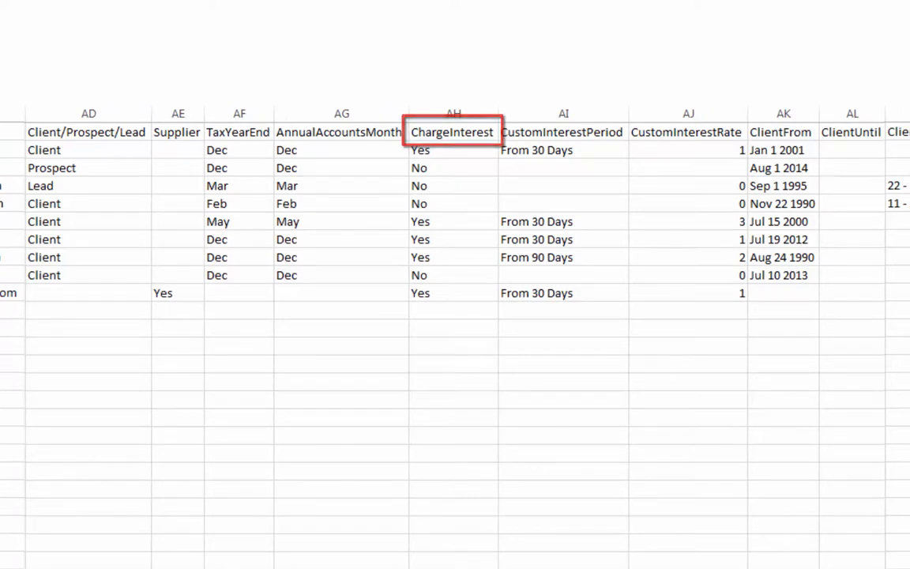
{"action": "scroll", "scroll_direction": "right", "scroll_amount": 3}
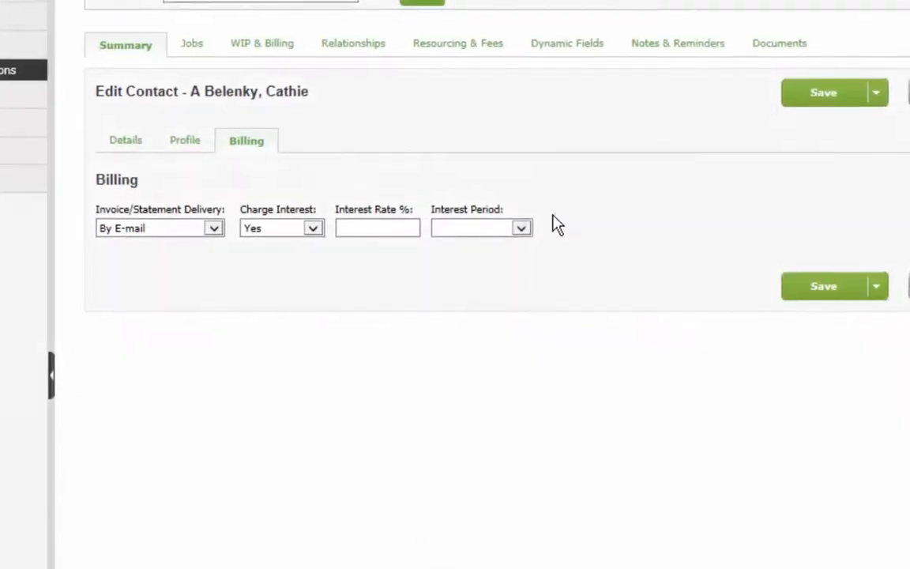
{"action": "left_click", "coordinate": [480, 228]}
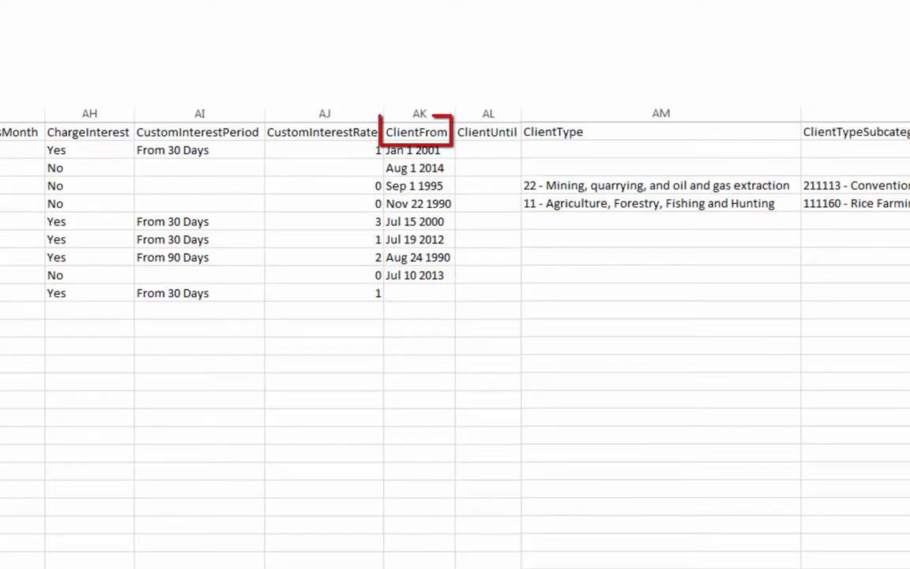
Step: Switch from the Excel template to the CCH iFirm Dashboard window
{"action": "left_click", "coordinate": [486, 132]}
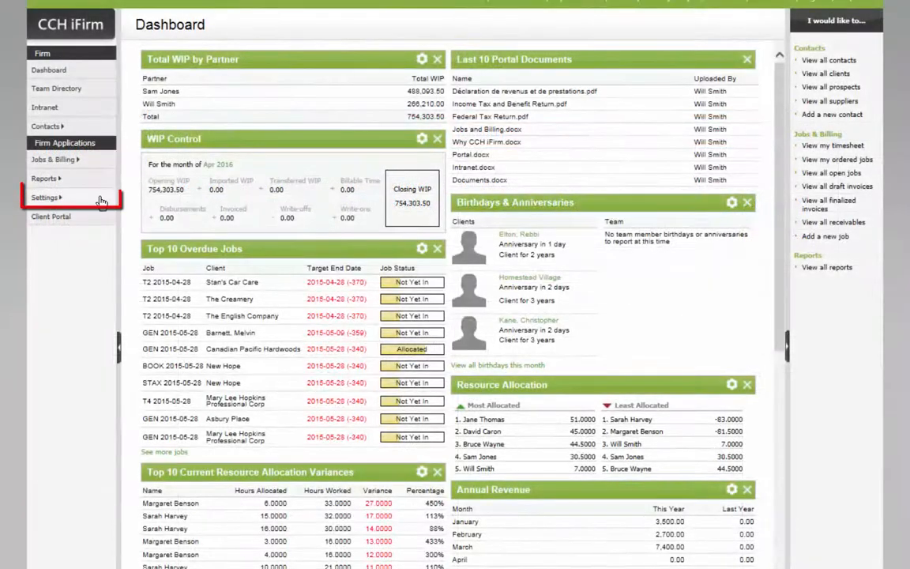
Step: List Client Types under Settings > Contacts and copy '11 - Agriculture, Forestry, Fishing and Hunting'
{"action": "left_click", "coordinate": [45, 196]}
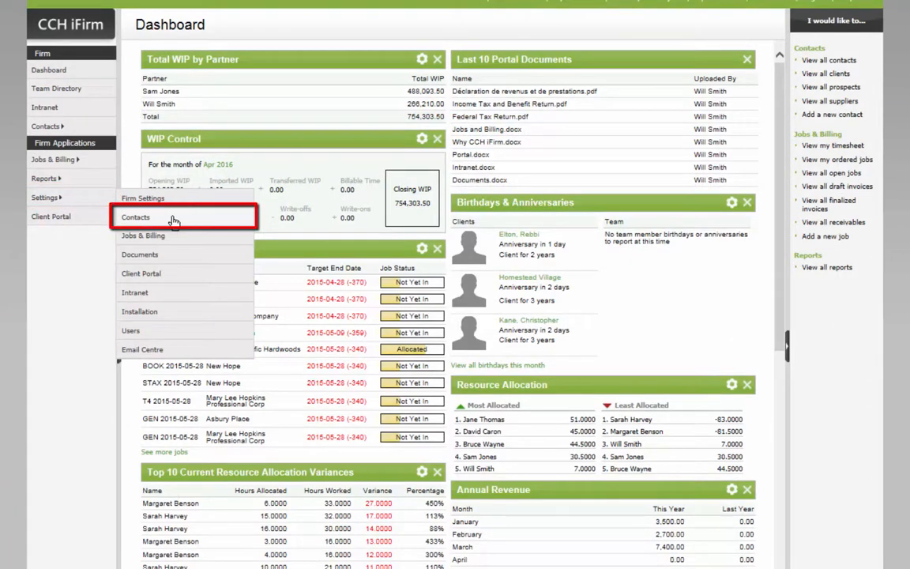
{"action": "left_click", "coordinate": [136, 218]}
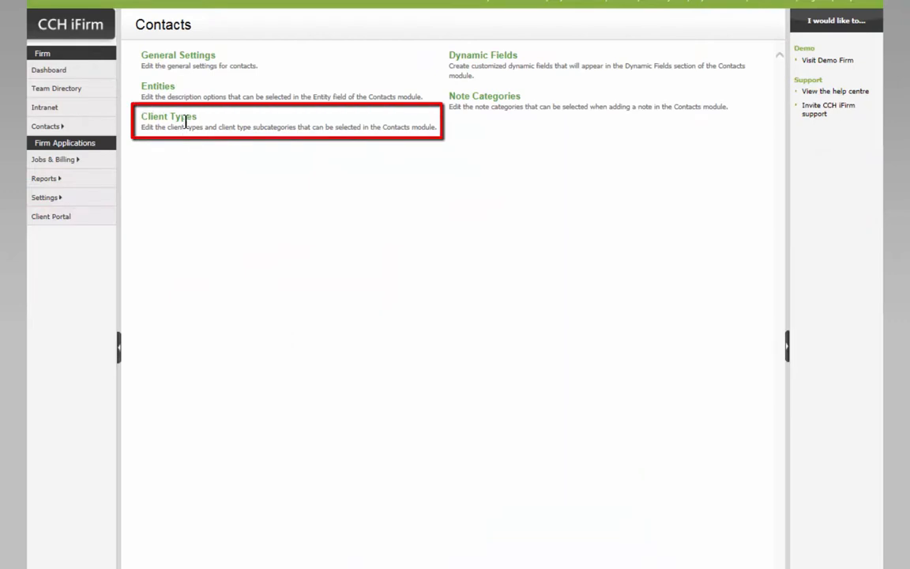
{"action": "left_click", "coordinate": [167, 117]}
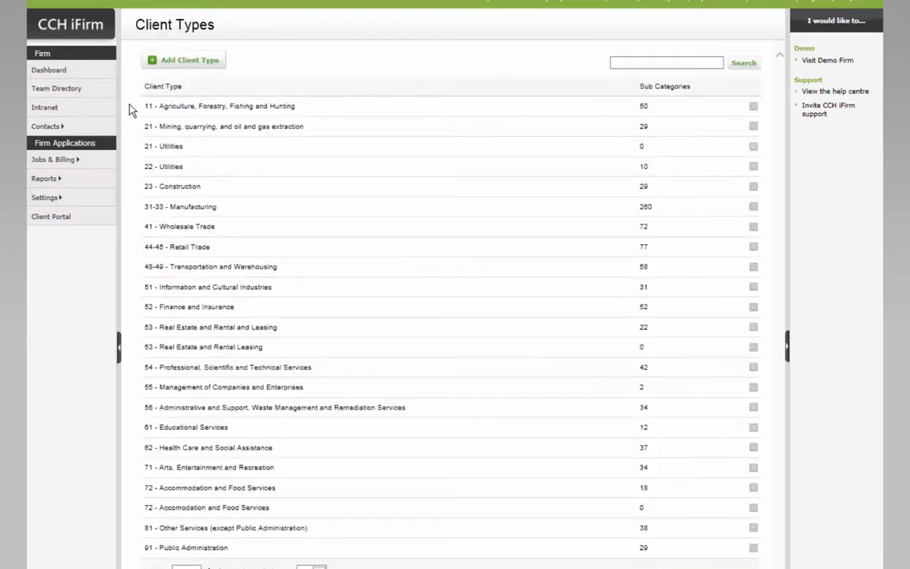
{"action": "key", "text": "ctrl+c"}
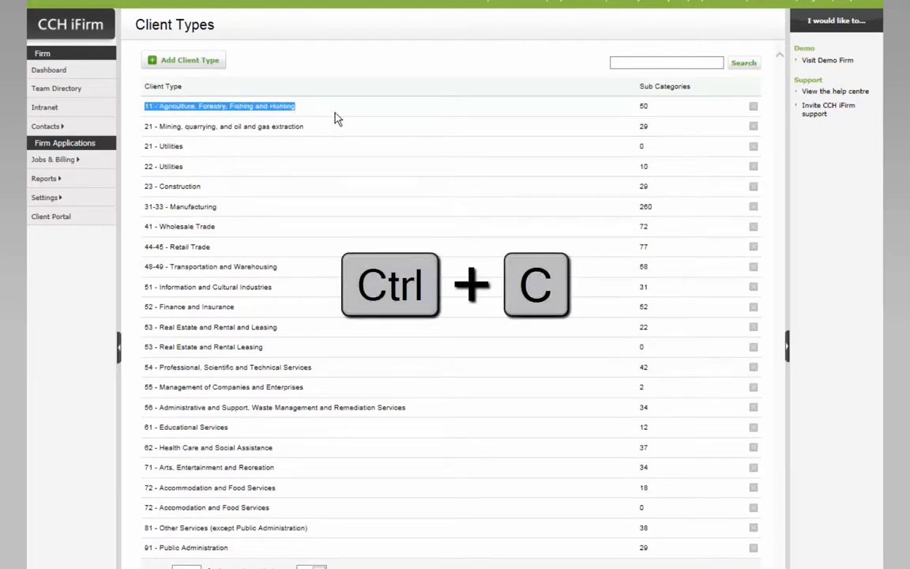
{"action": "key", "text": "ctrl+c"}
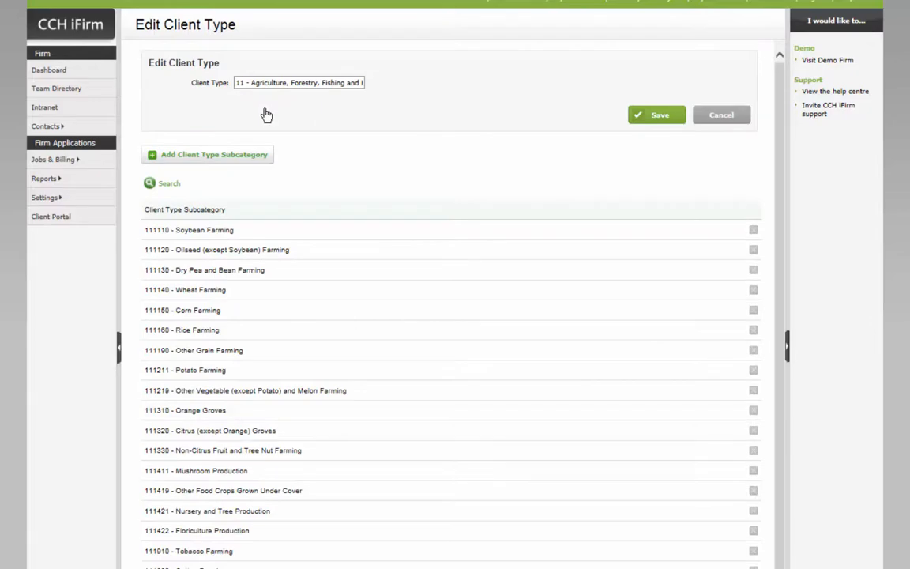
Step: Paste '11 - Agriculture, Forestry, Fishing and Hunting' into the Rice Farming row's ClientType cell
{"action": "key", "text": "ctrl+v"}
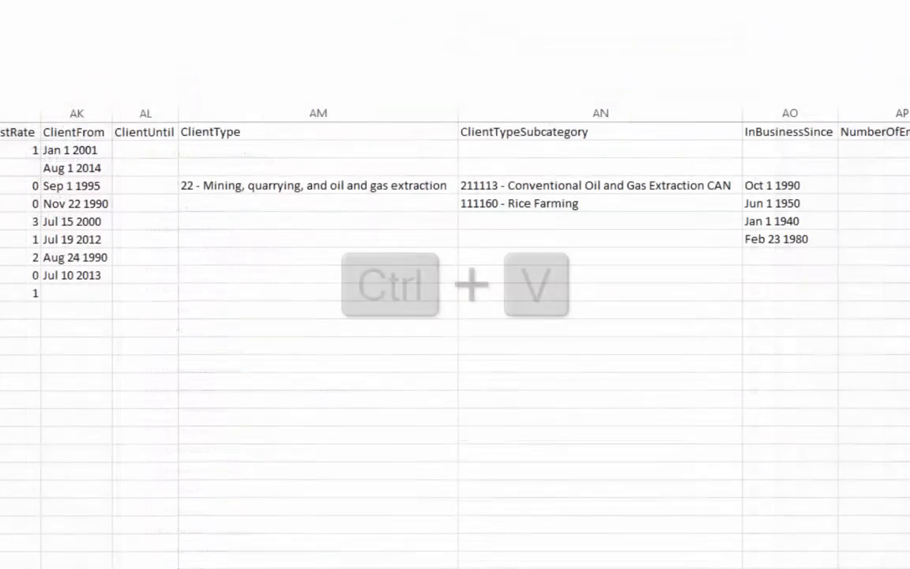
{"action": "key", "text": "ctrl+v"}
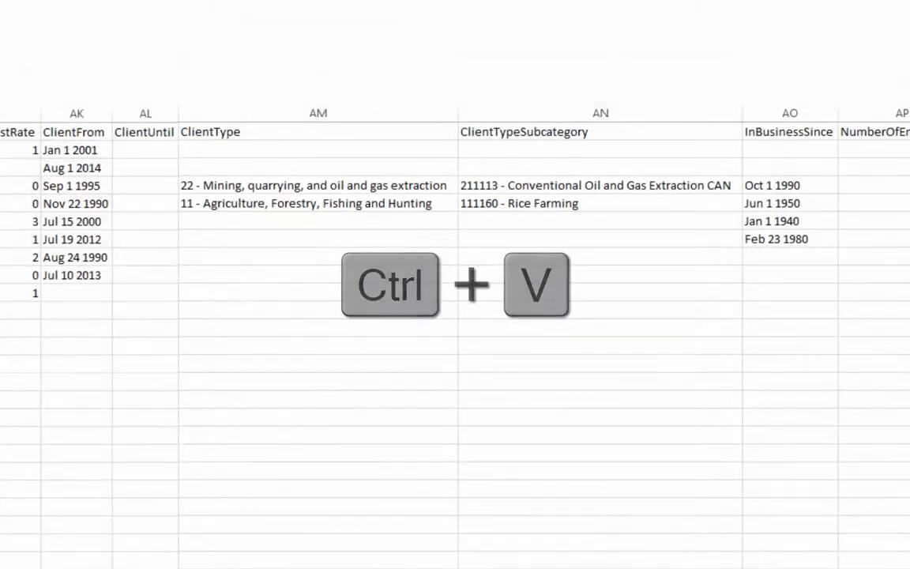
{"action": "key", "text": "ctrl+v"}
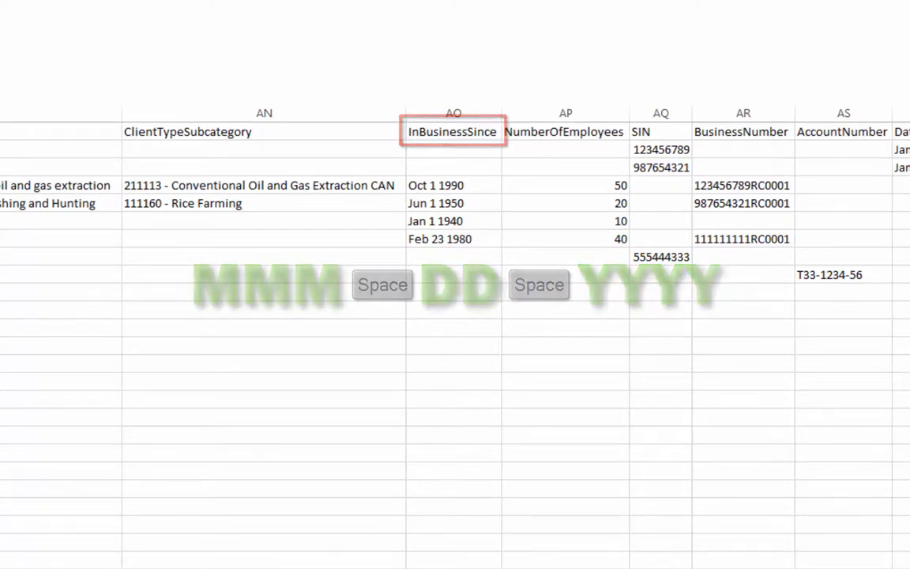
{"action": "scroll", "scroll_direction": "right", "scroll_amount": 3}
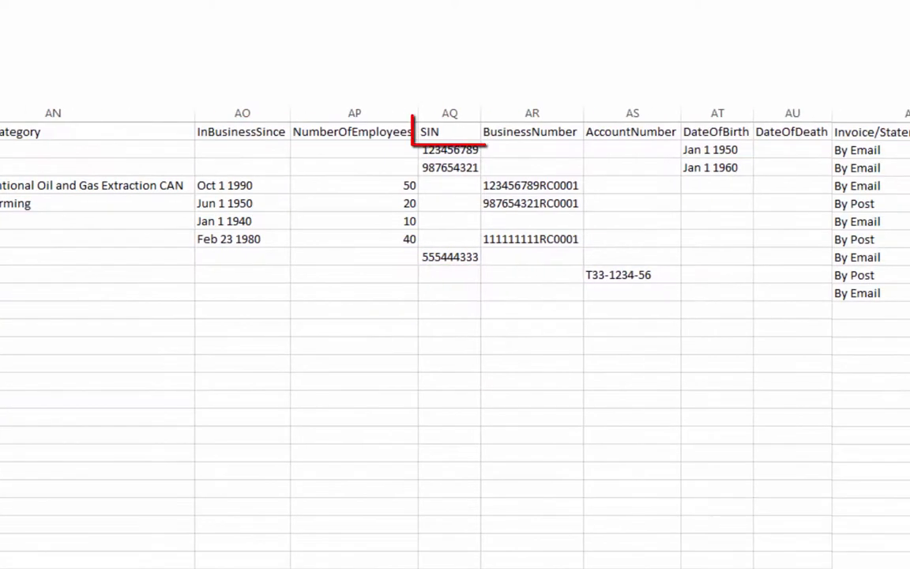
{"action": "left_click", "coordinate": [448, 131]}
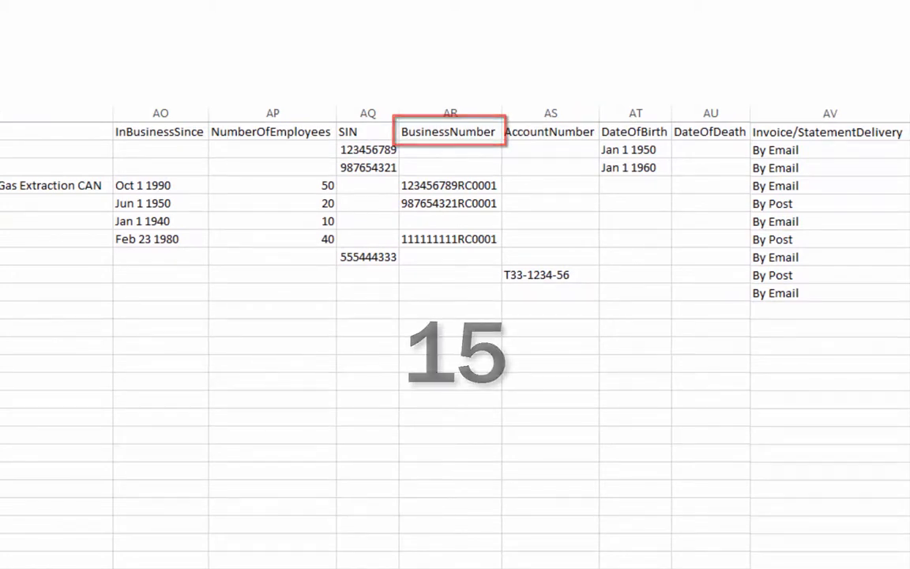
{"action": "scroll", "scroll_direction": "right", "scroll_amount": 3}
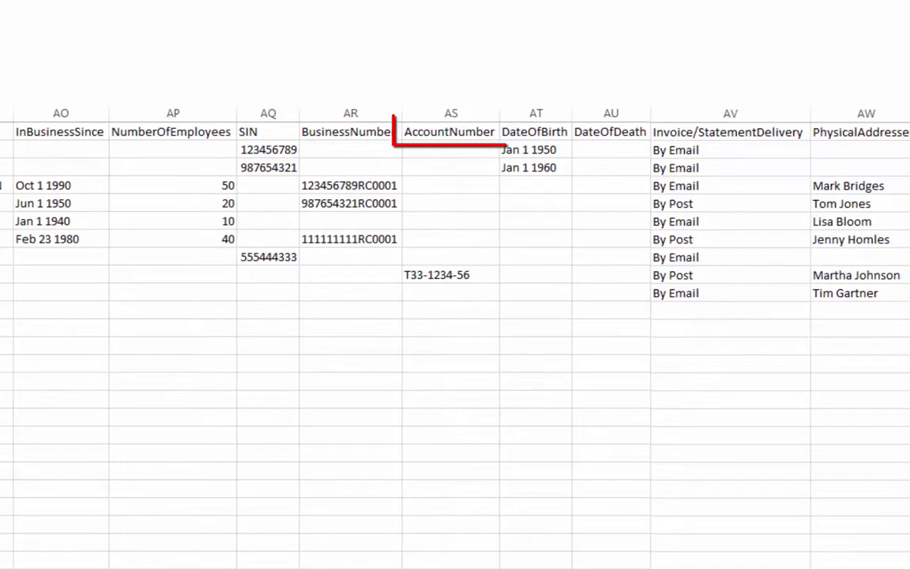
{"action": "left_click", "coordinate": [450, 132]}
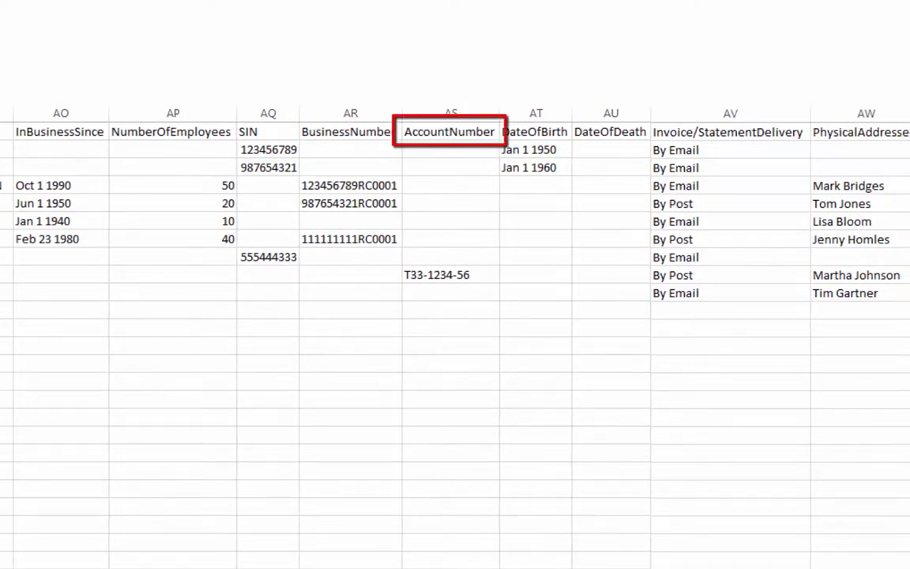
{"action": "scroll", "scroll_direction": "right", "scroll_amount": 3}
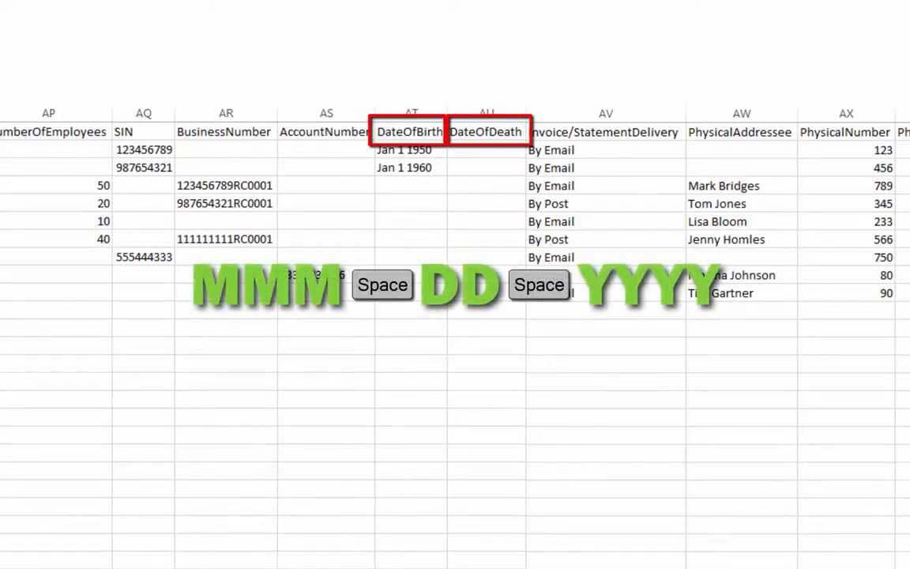
{"action": "scroll", "scroll_direction": "right", "scroll_amount": 3}
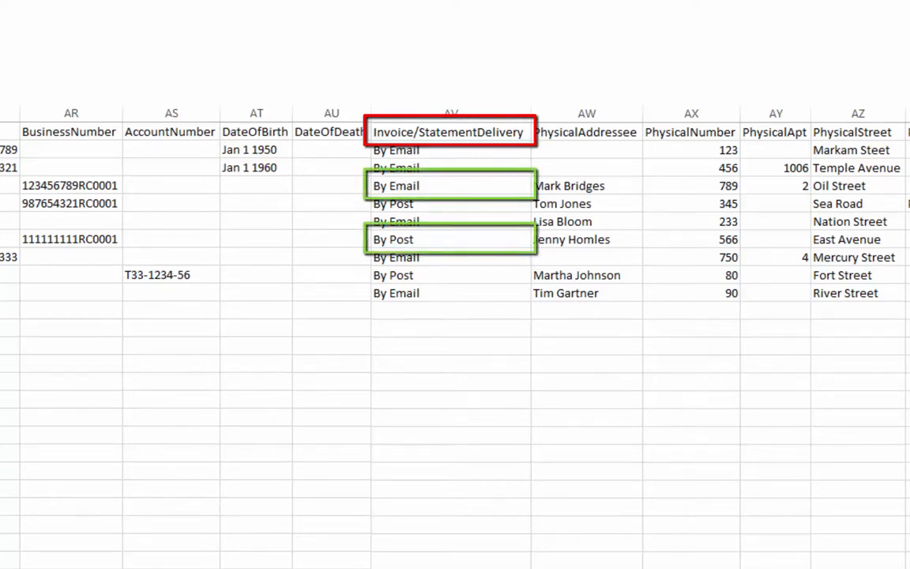
{"action": "scroll", "scroll_direction": "right", "scroll_amount": 3}
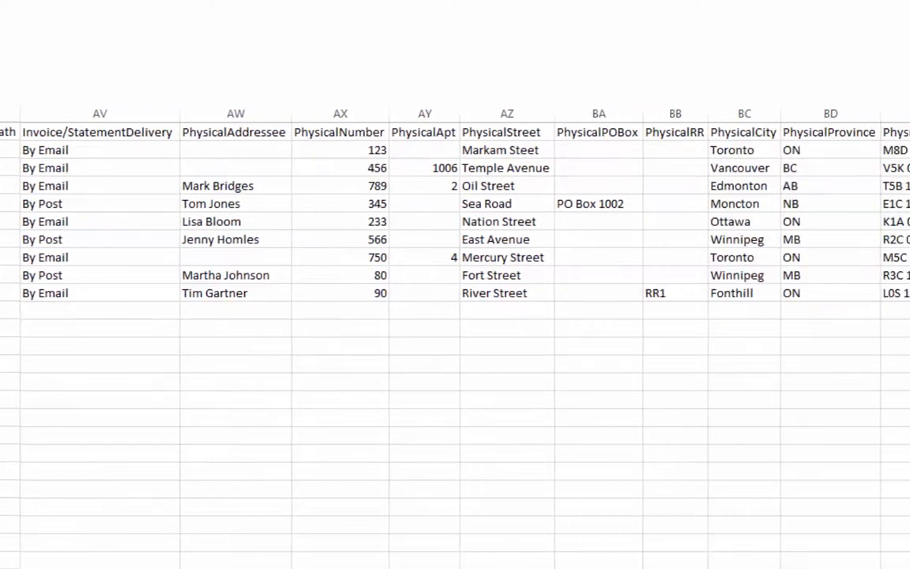
{"action": "scroll", "scroll_direction": "right", "scroll_amount": 3}
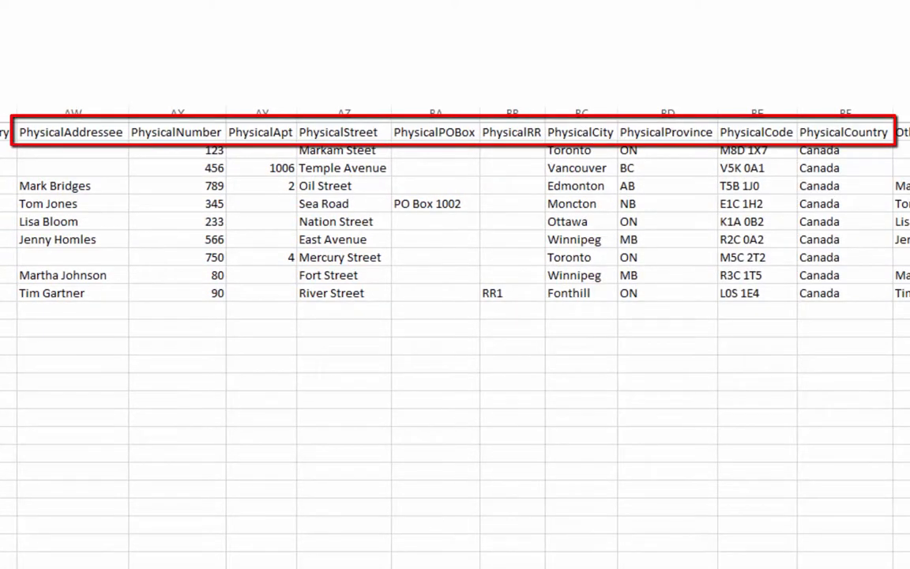
{"action": "scroll", "scroll_direction": "right", "scroll_amount": 3}
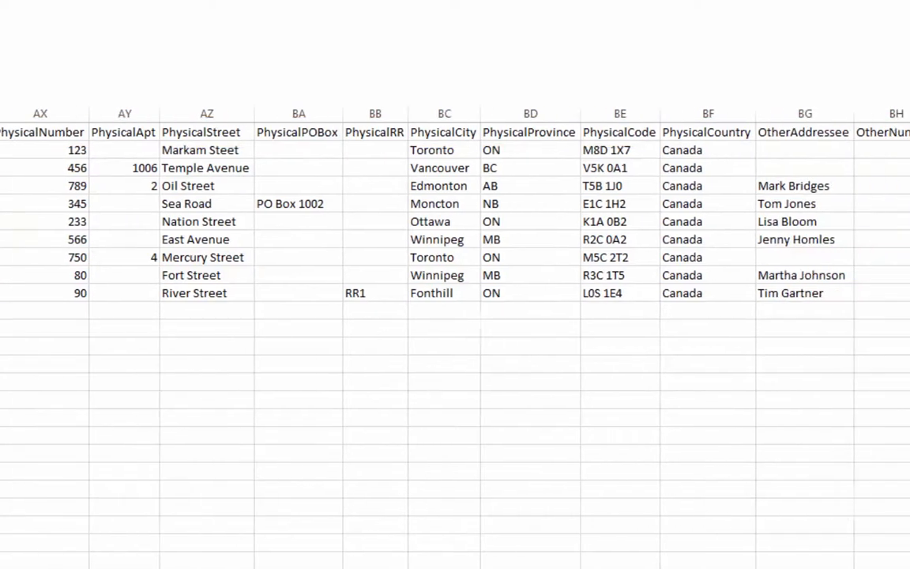
{"action": "scroll", "scroll_direction": "right", "scroll_amount": 3}
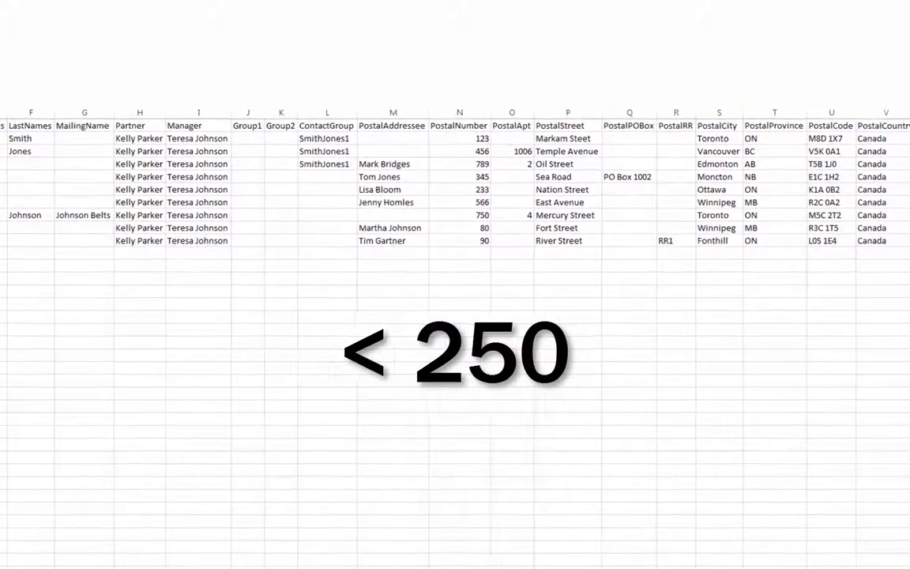
{"action": "scroll", "scroll_direction": "right", "scroll_amount": 3}
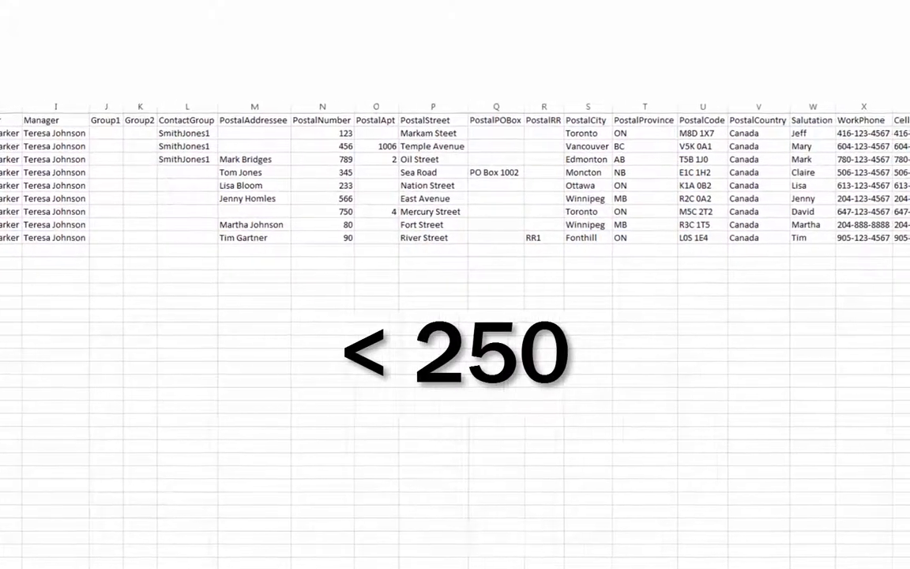
{"action": "scroll", "scroll_direction": "right", "scroll_amount": 3}
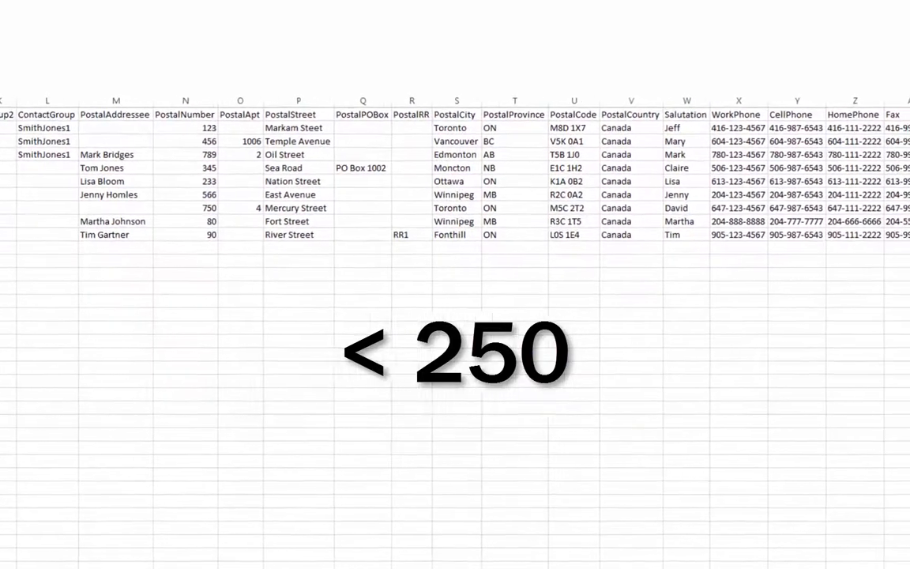